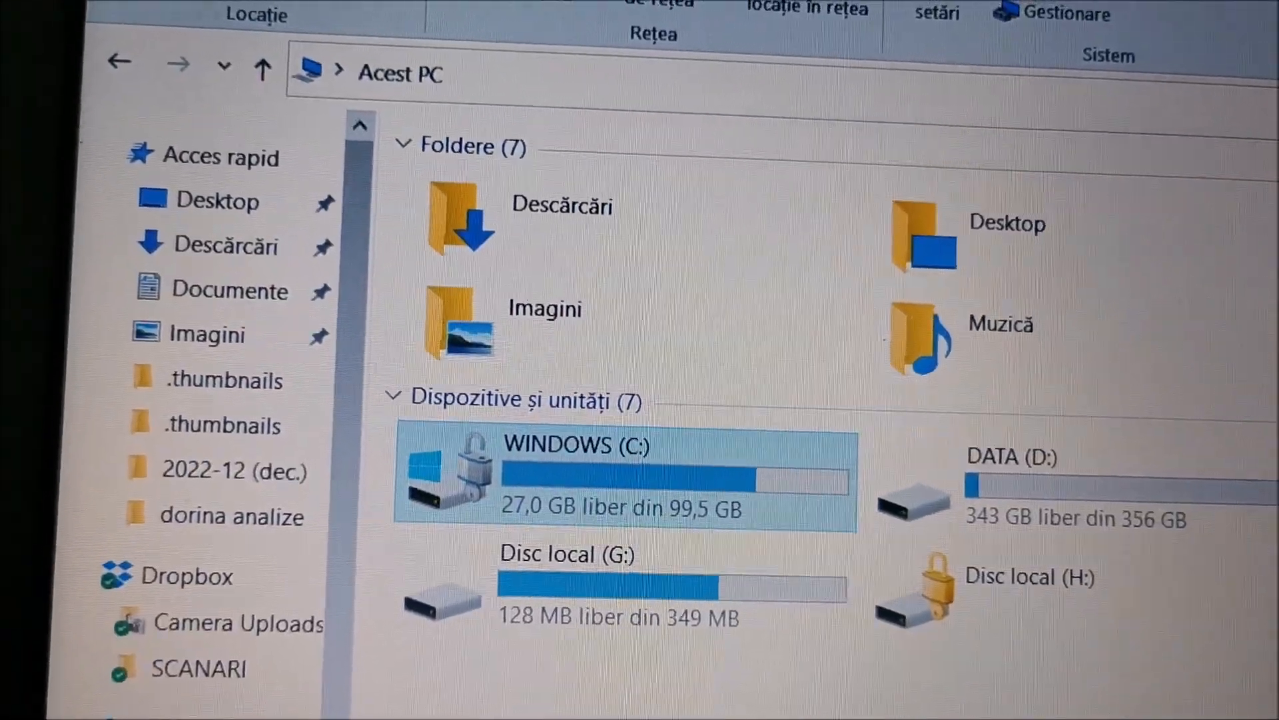
Turn off BitLocker on the WINDOWS (C:) drive from its Manage BitLocker page
scroll(down, 3)
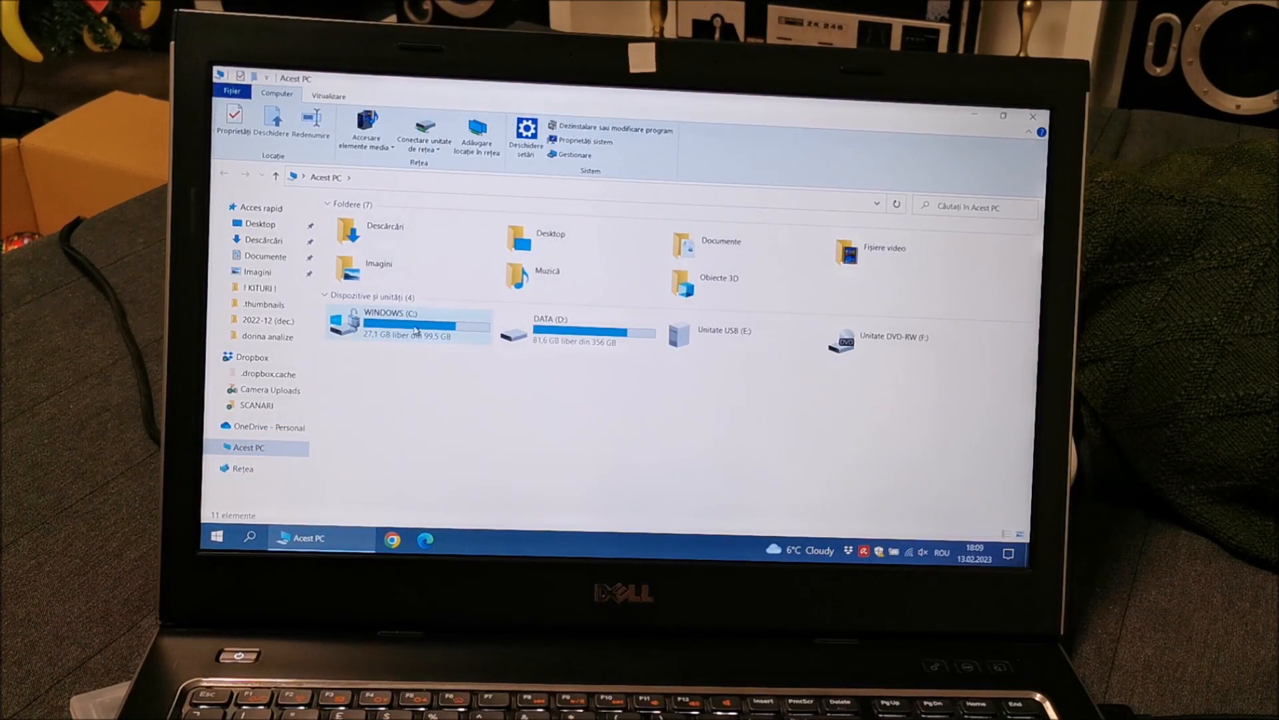
click(400, 325)
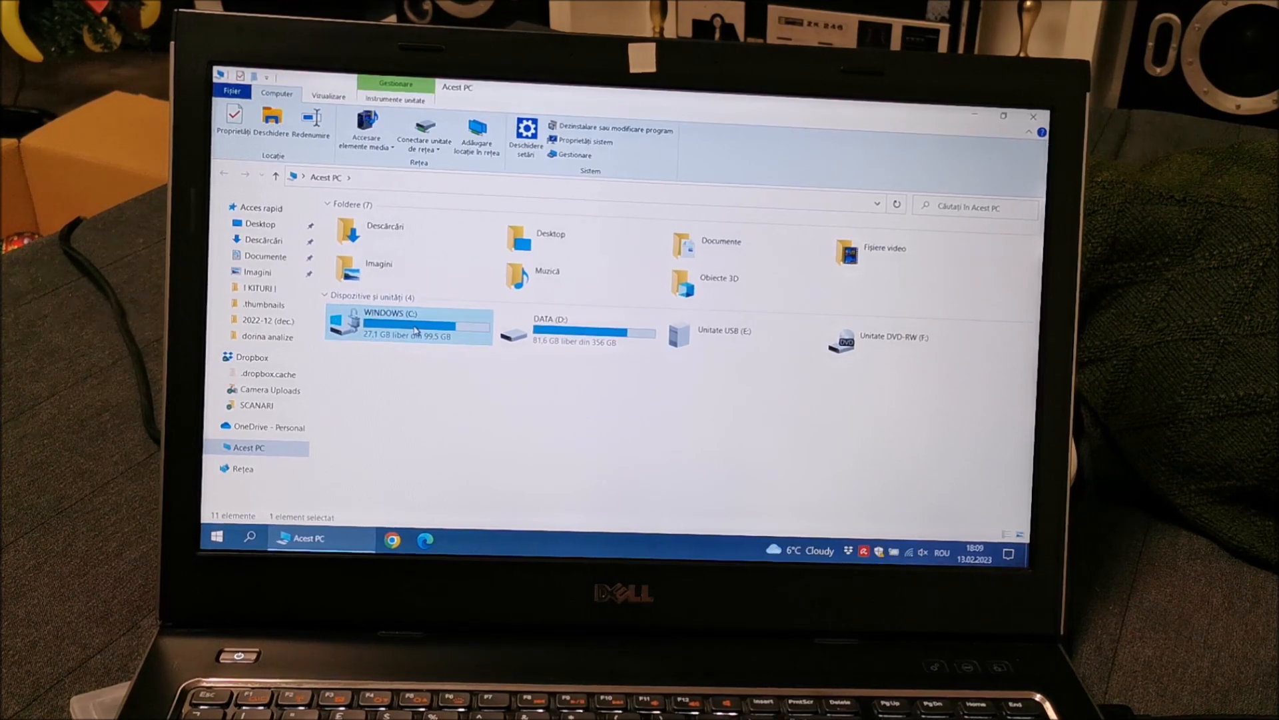
right_click(408, 323)
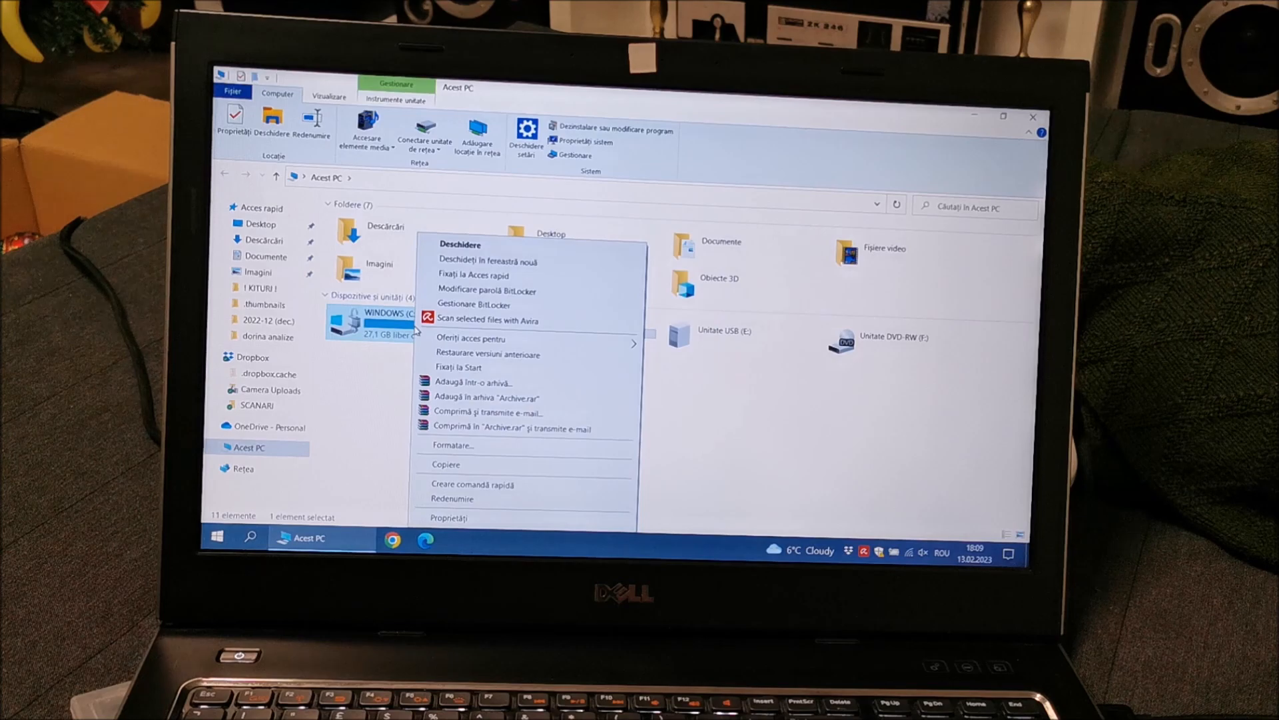
mouse_move(477, 355)
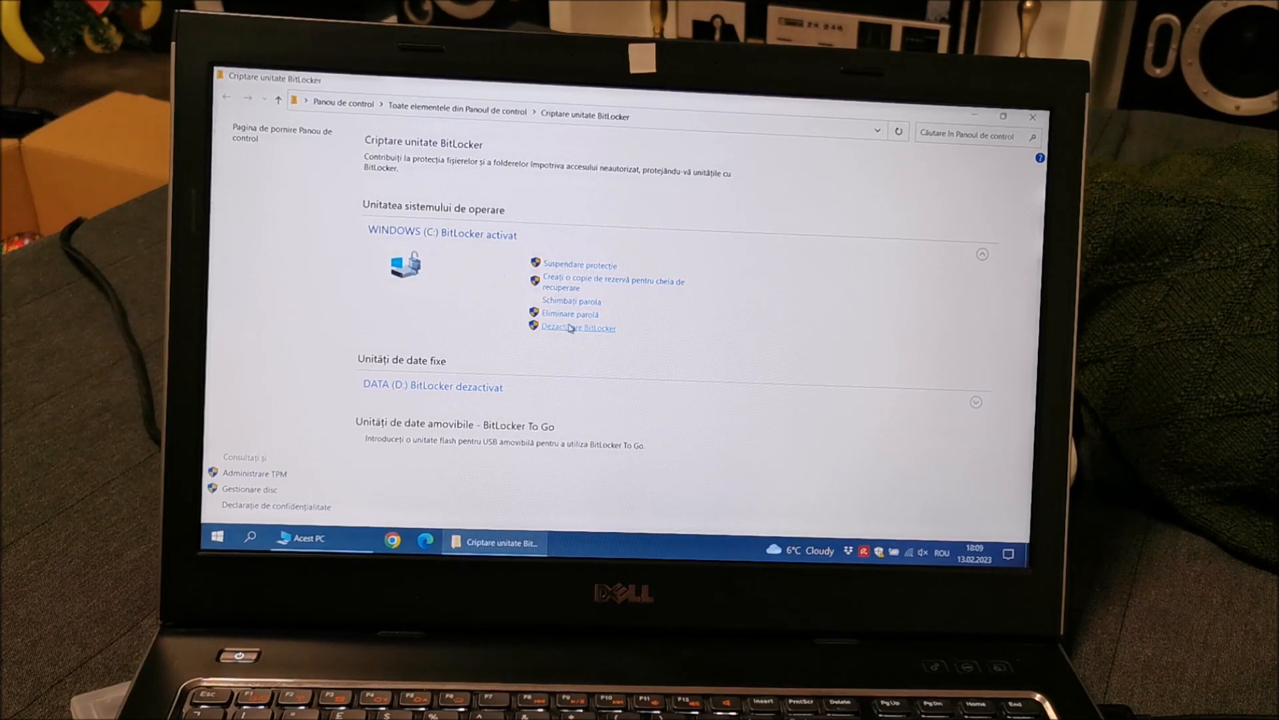
mouse_move(612, 358)
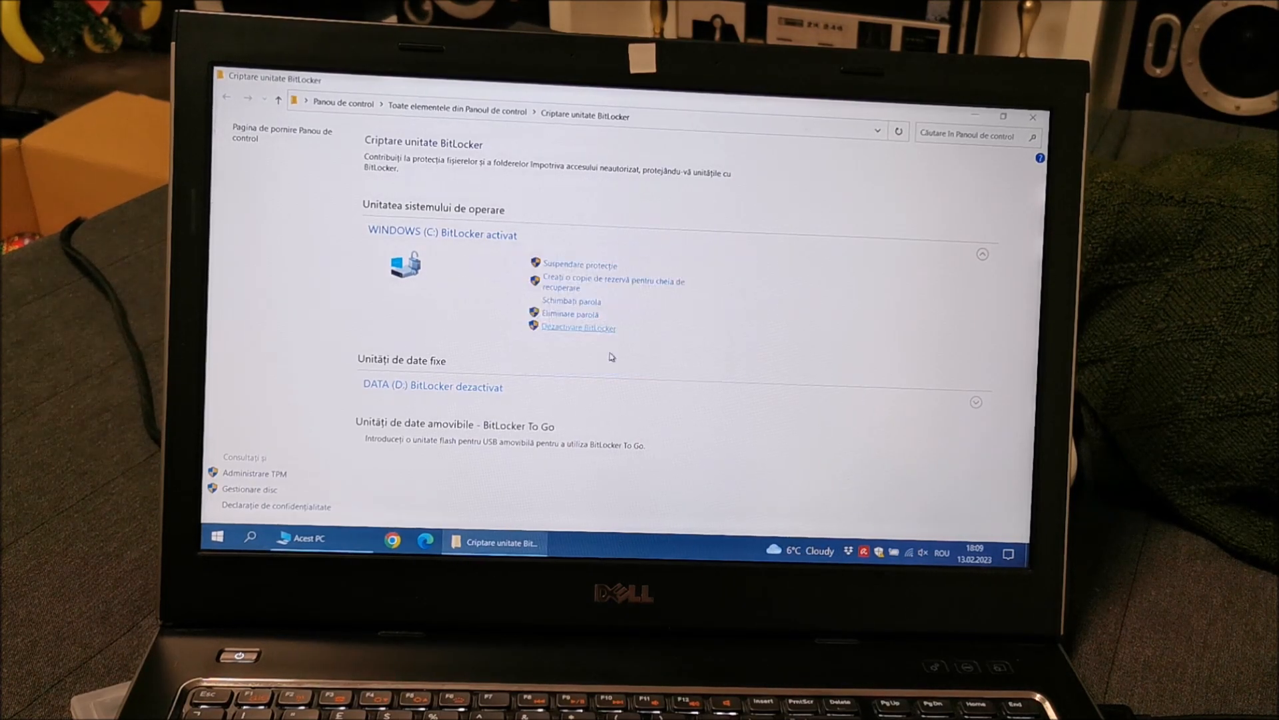
click(577, 328)
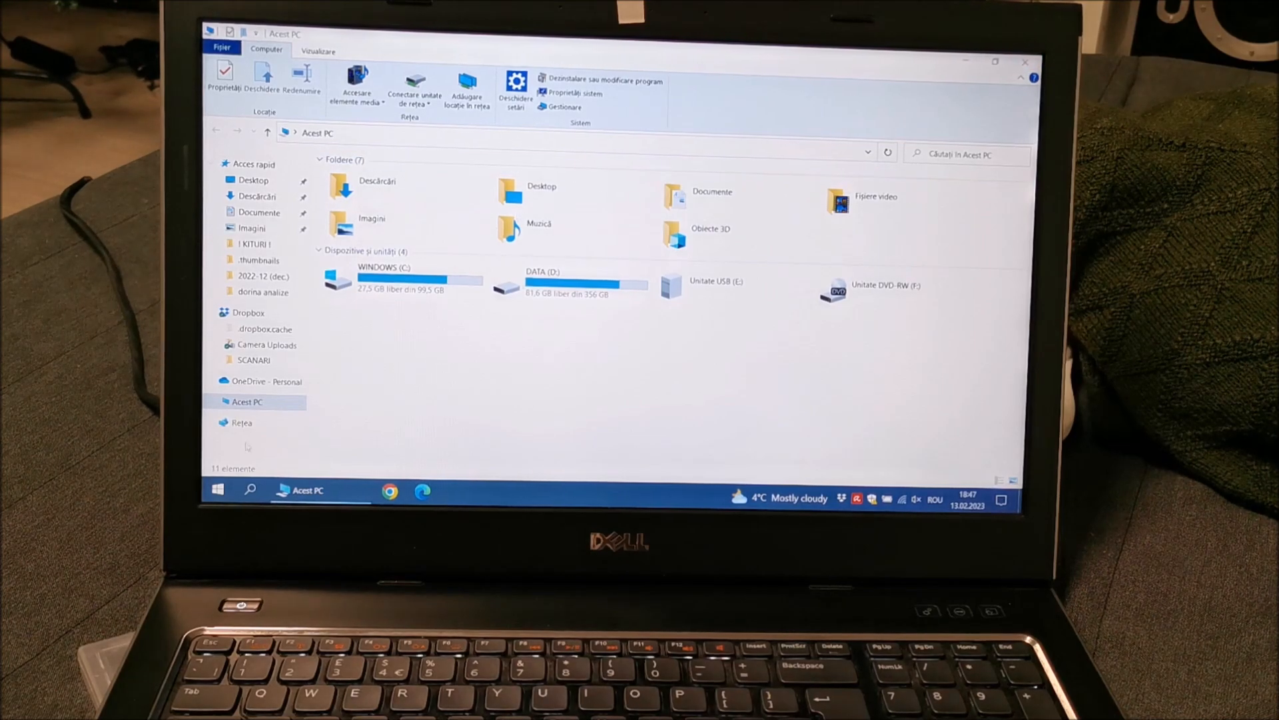
Shut down the computer from the Start menu power options
click(217, 489)
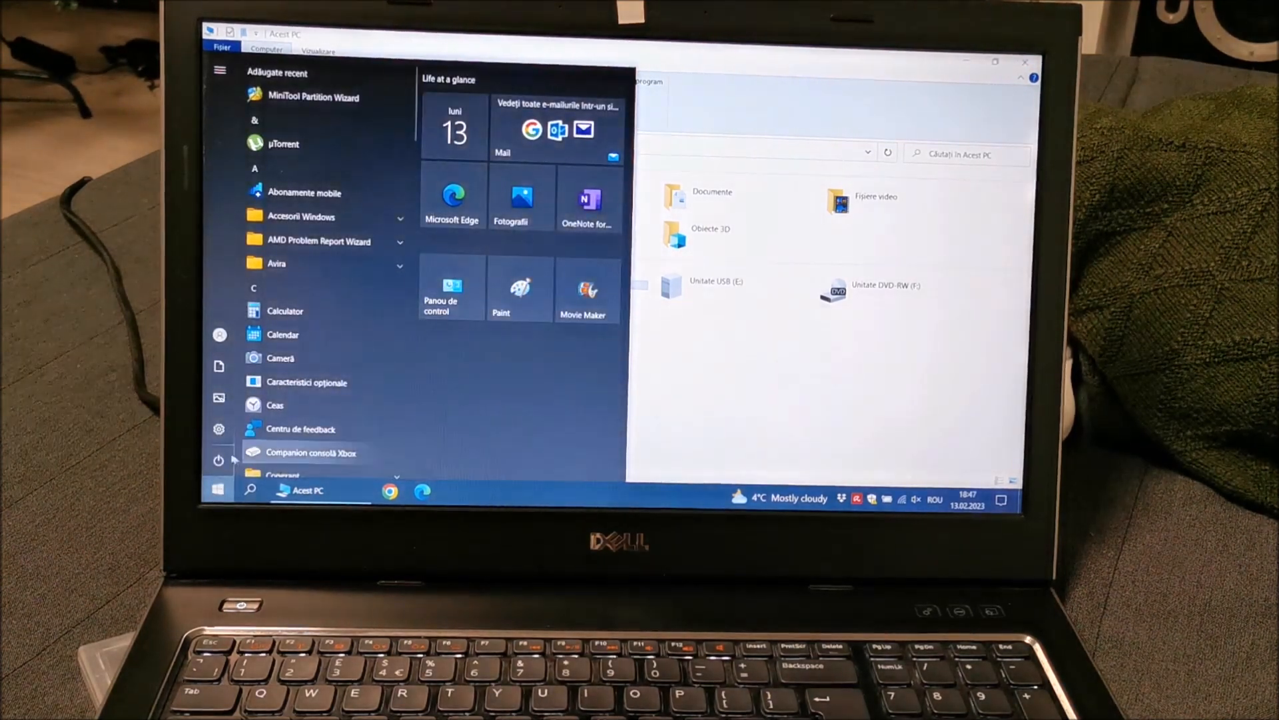
click(219, 460)
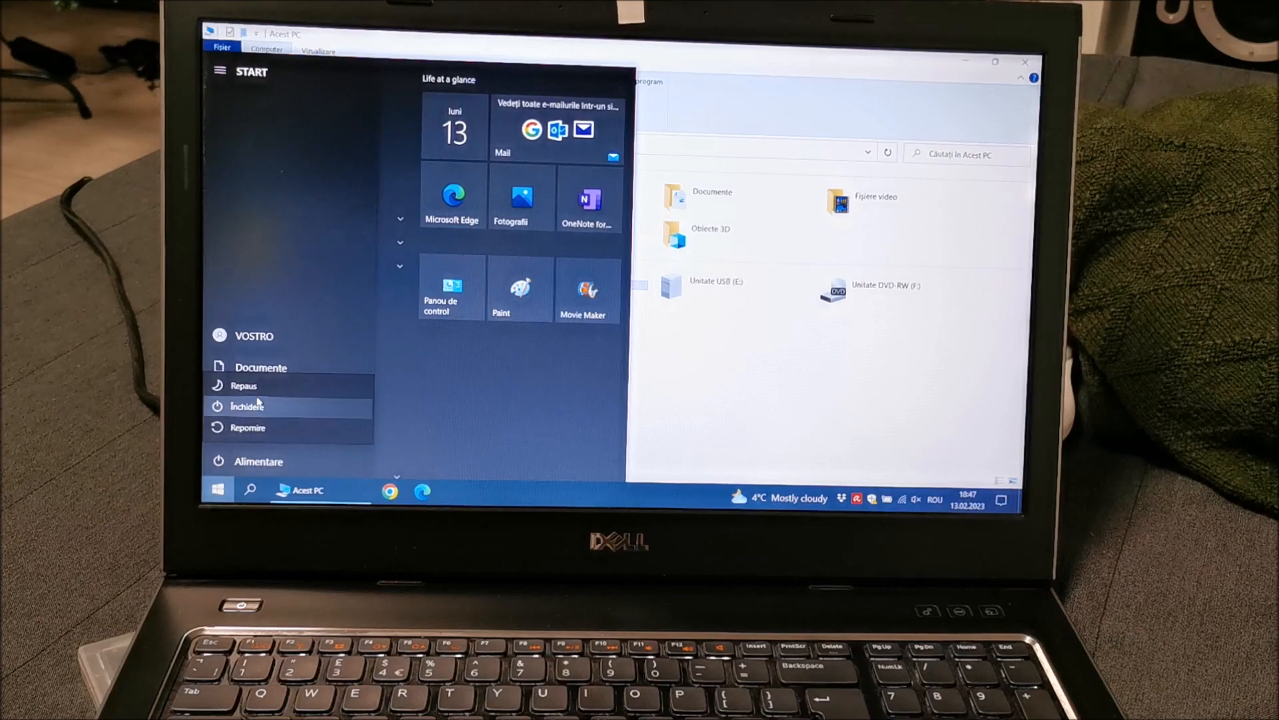
click(247, 428)
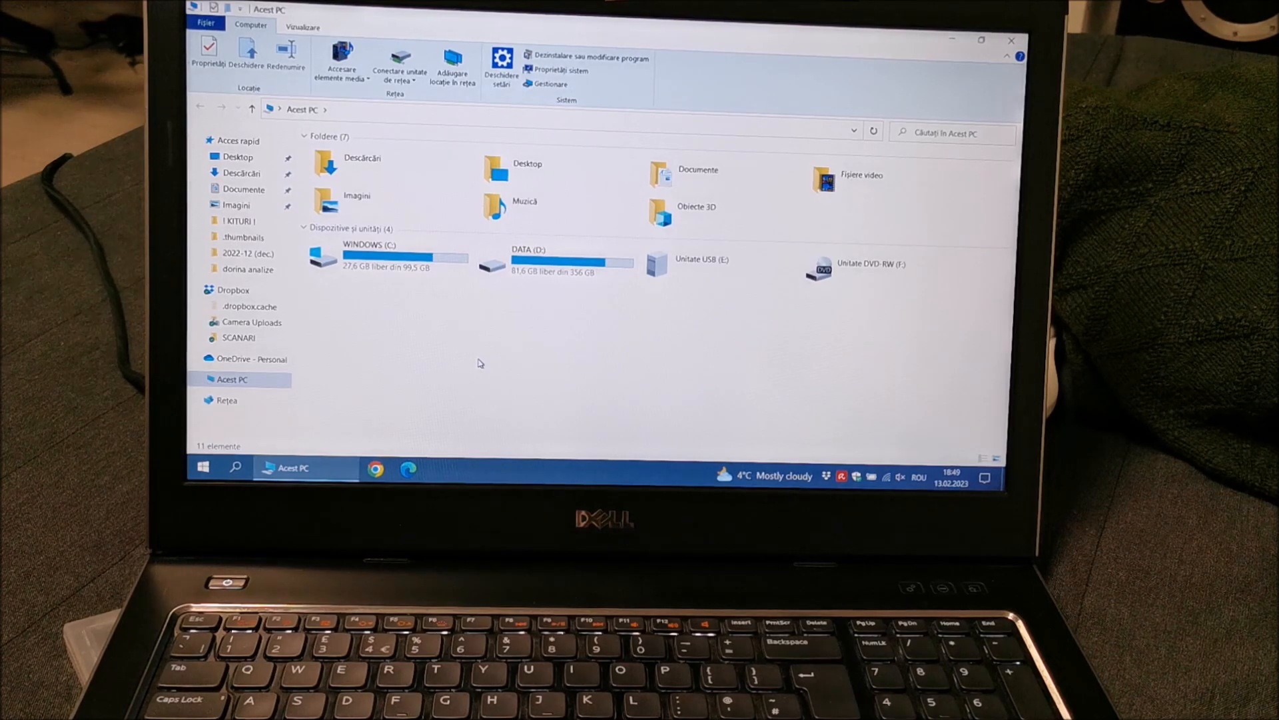
mouse_move(433, 381)
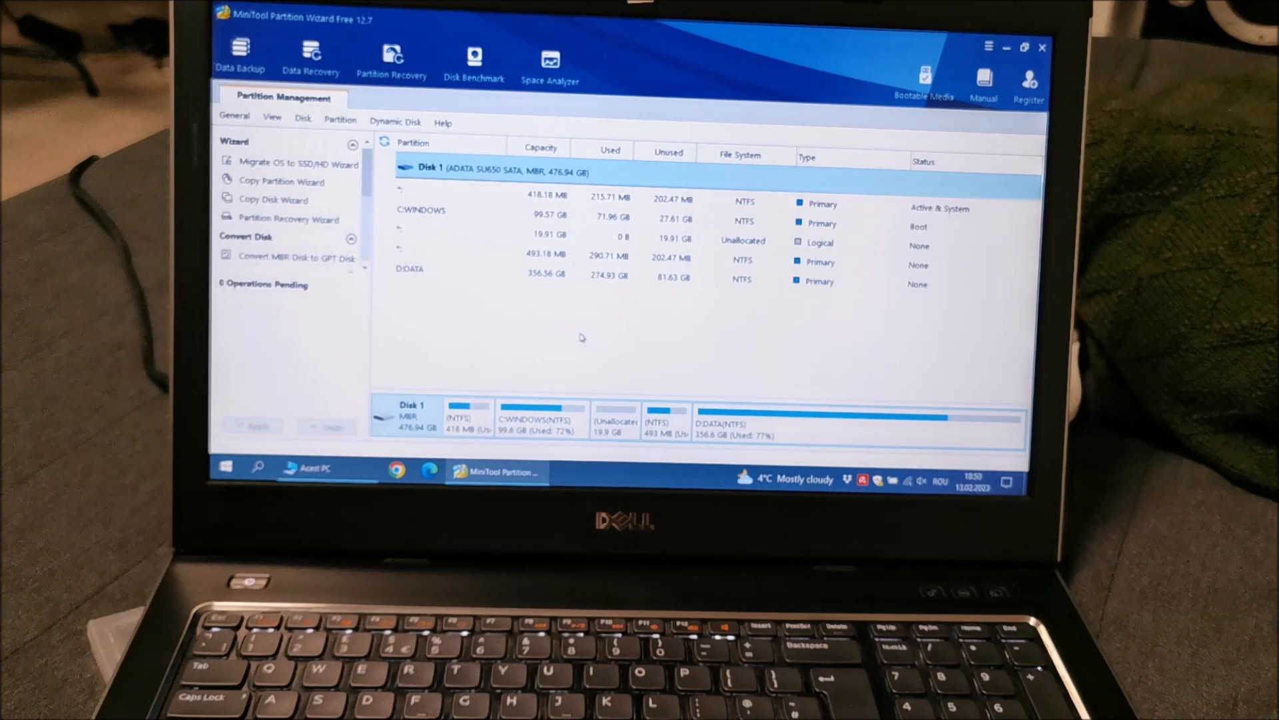
Resize C:WINDOWS to 110 GB via Move/Resize, leaving 9.48 GB unallocated after it
click(572, 240)
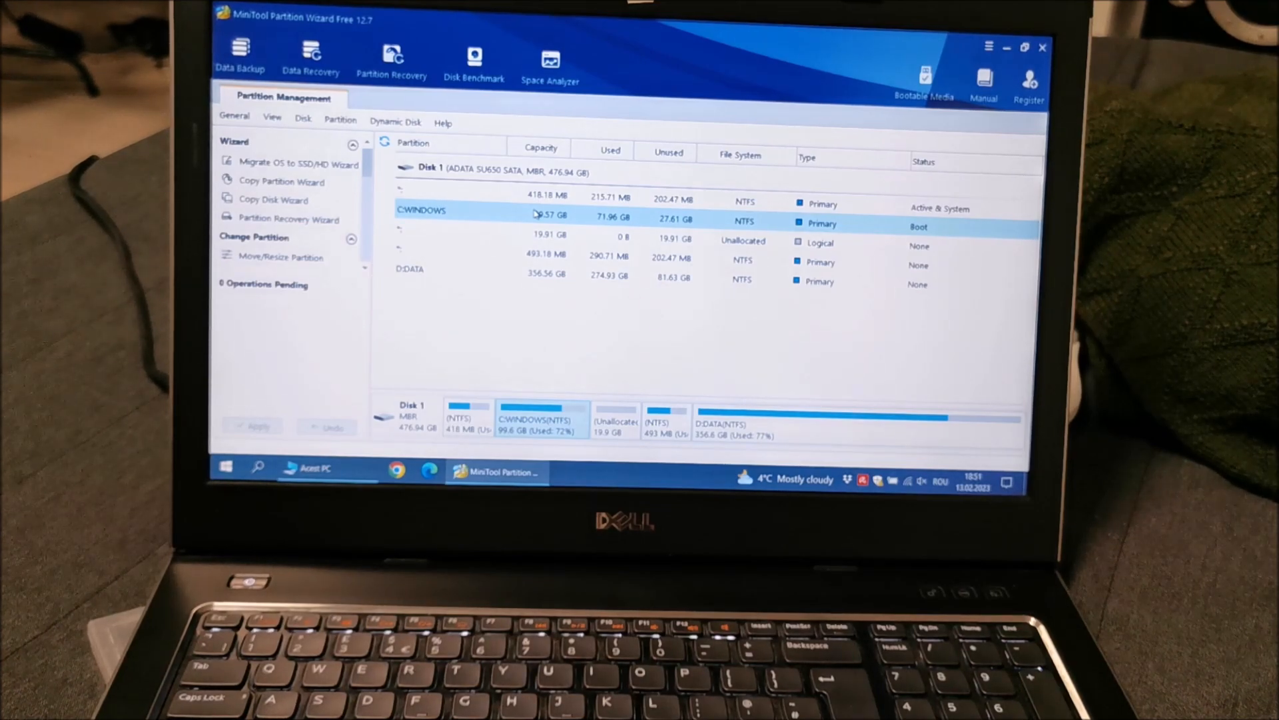
click(281, 257)
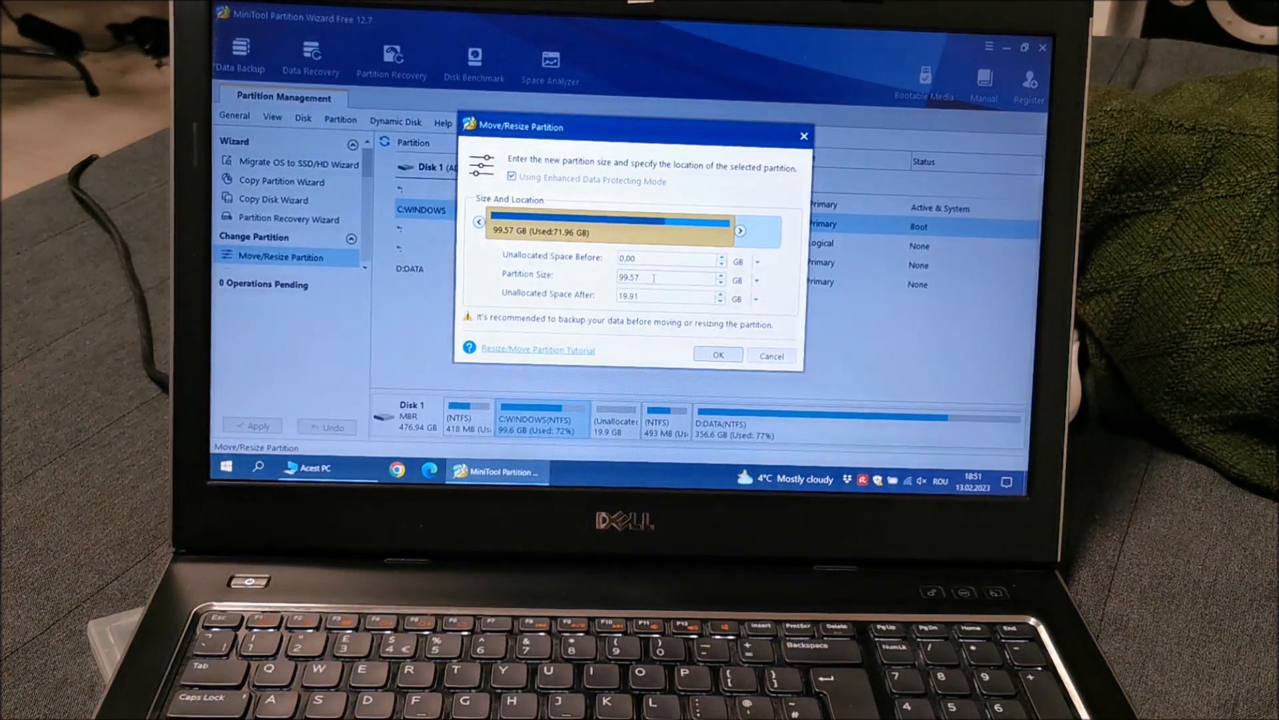
text(99)
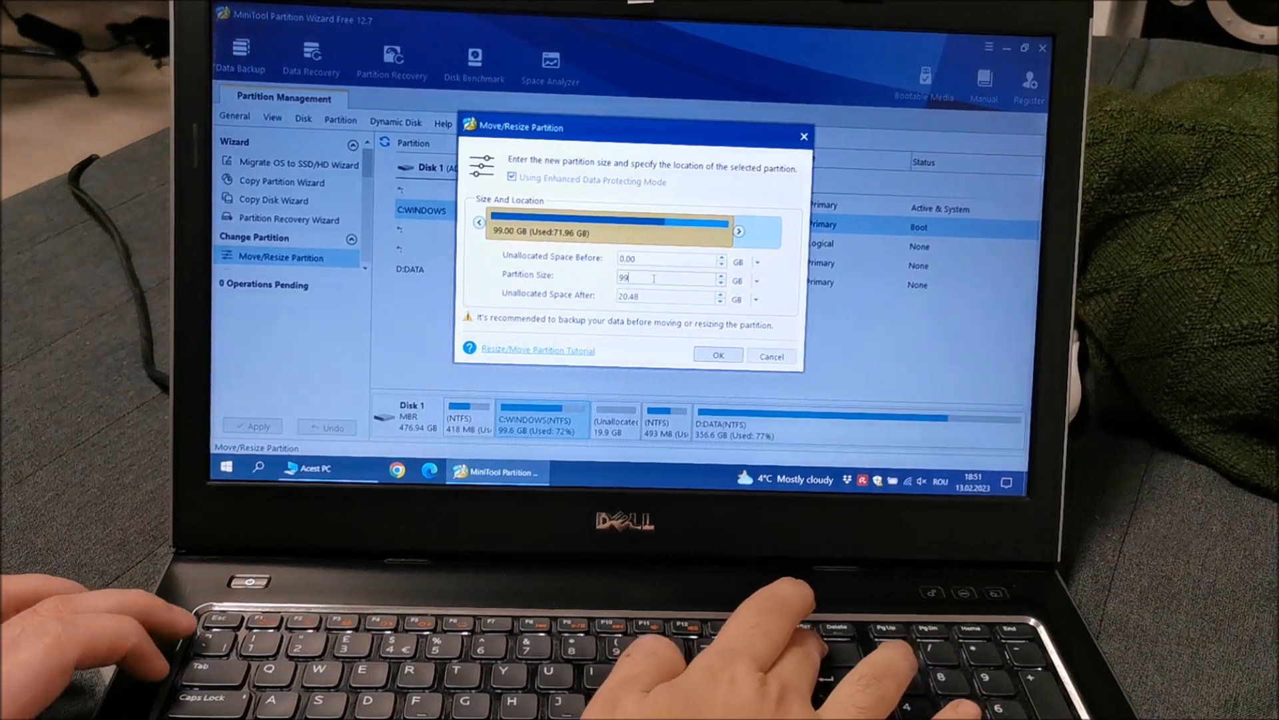
text(110)
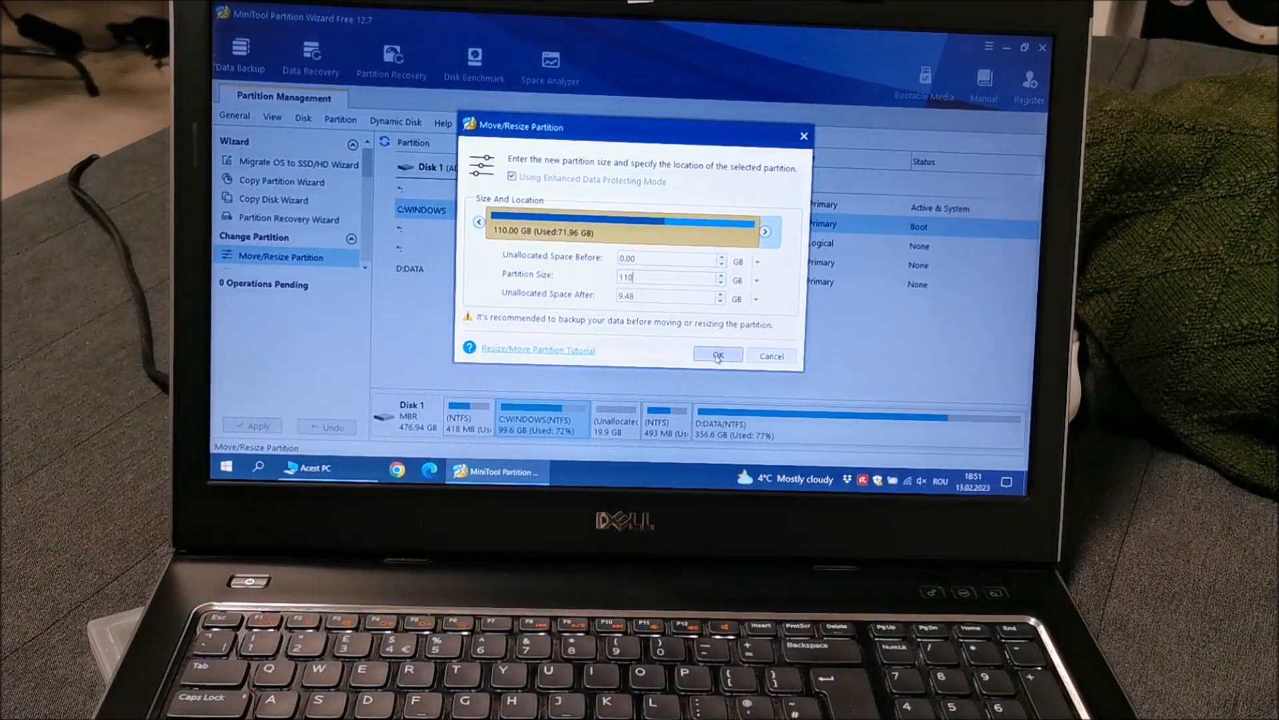
click(717, 355)
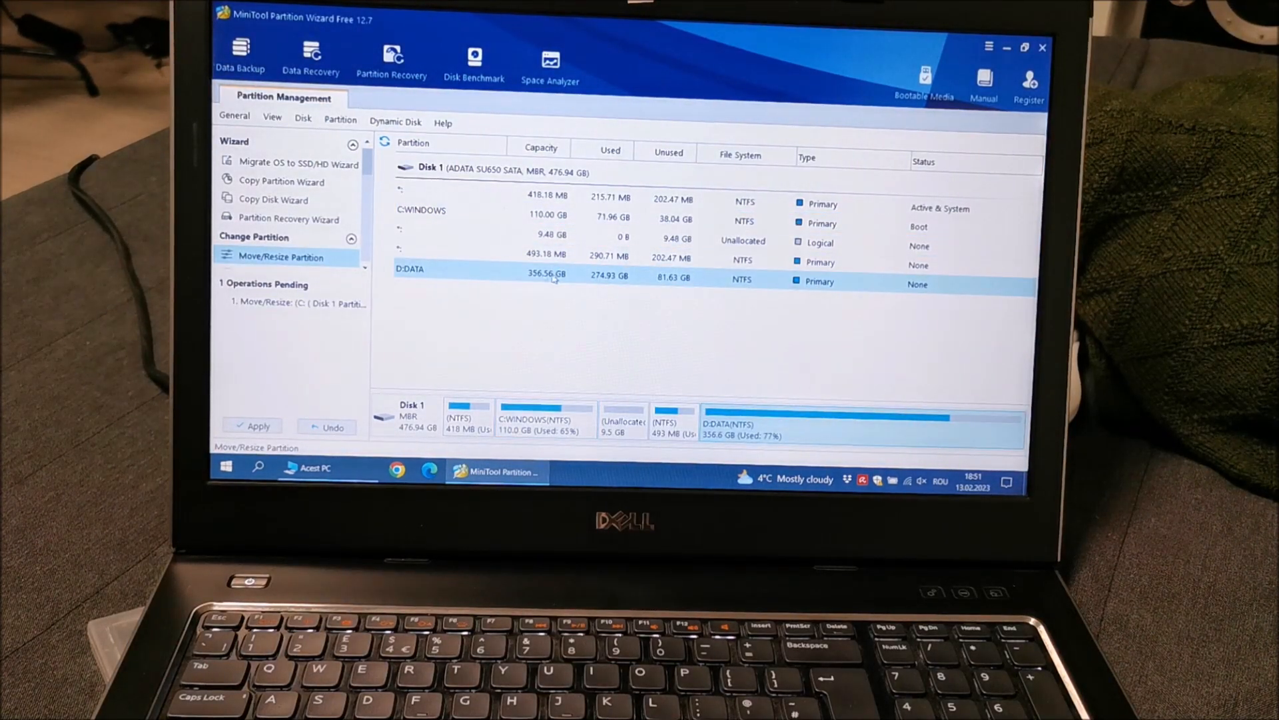
Move the 493 MB partition left so the 9.48 GB unallocated space sits beside D:DATA
click(281, 257)
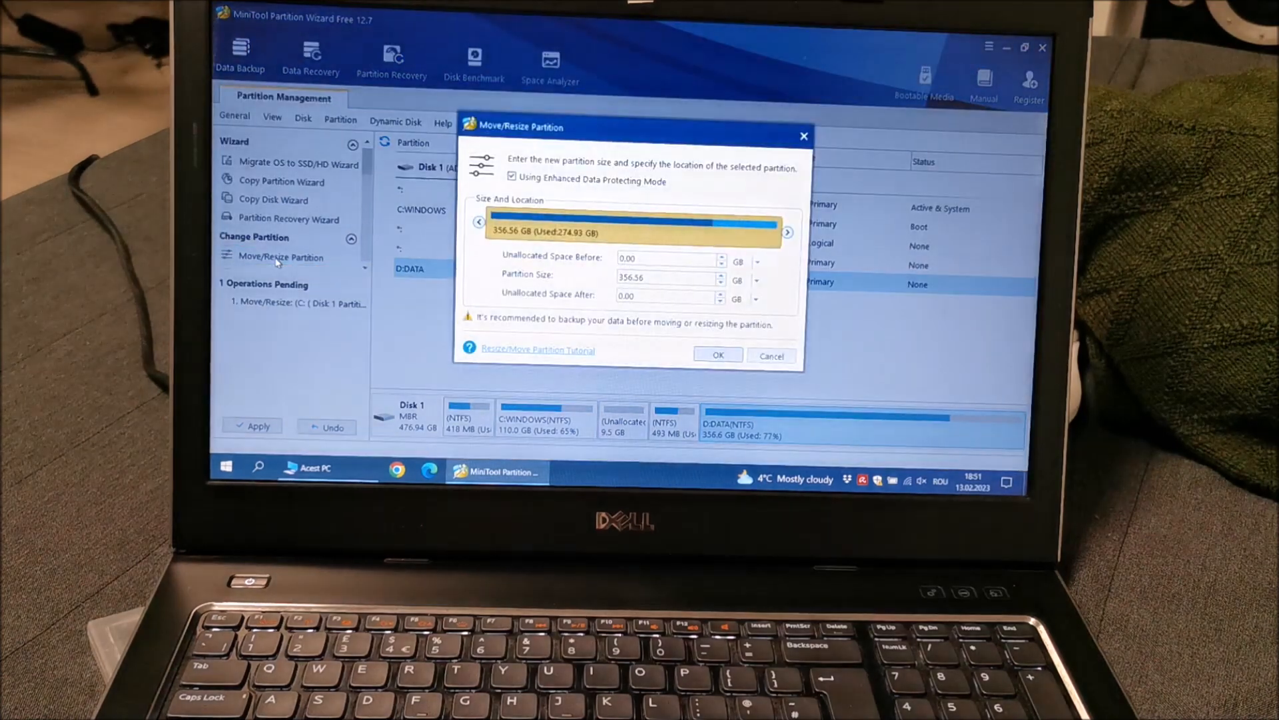
click(665, 277)
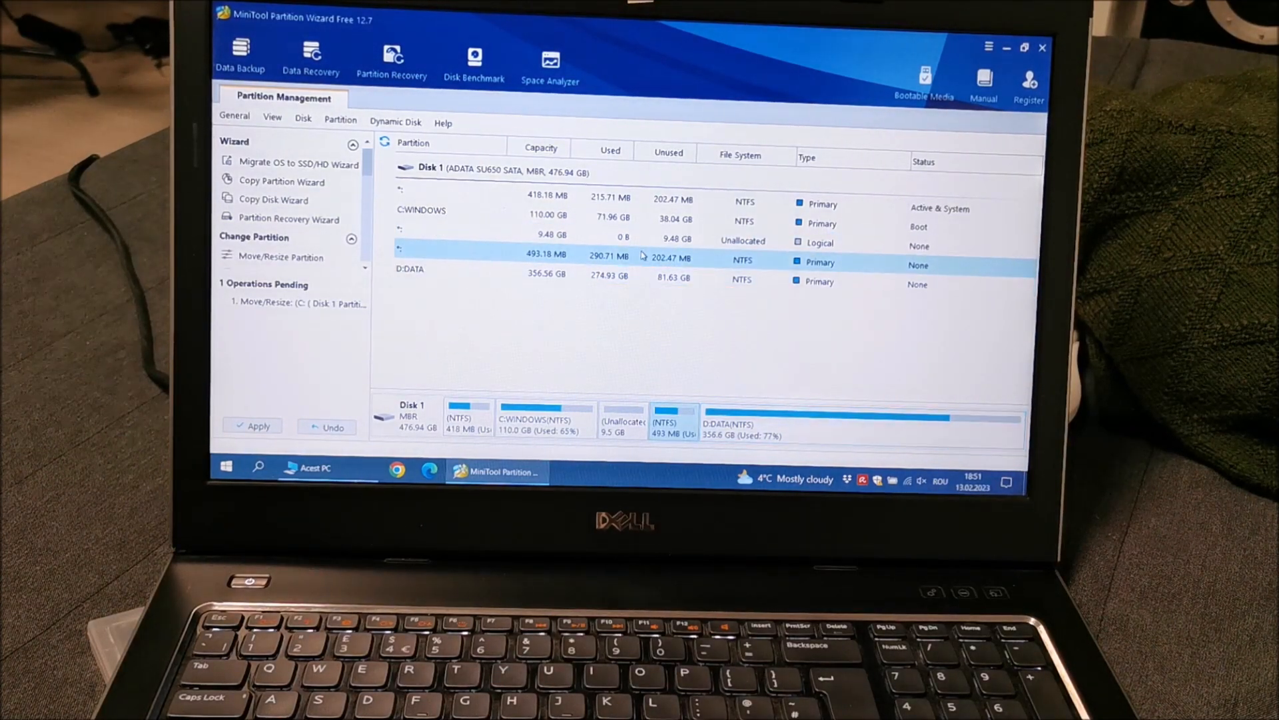
click(547, 242)
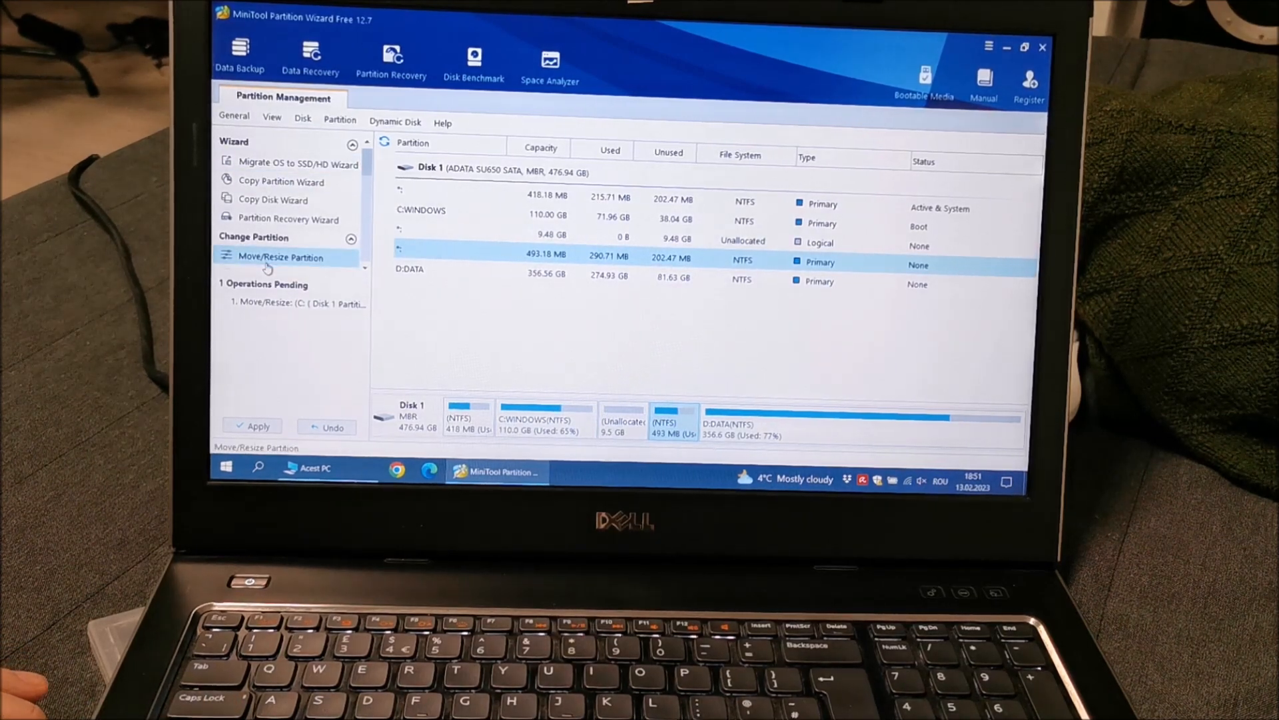
click(281, 257)
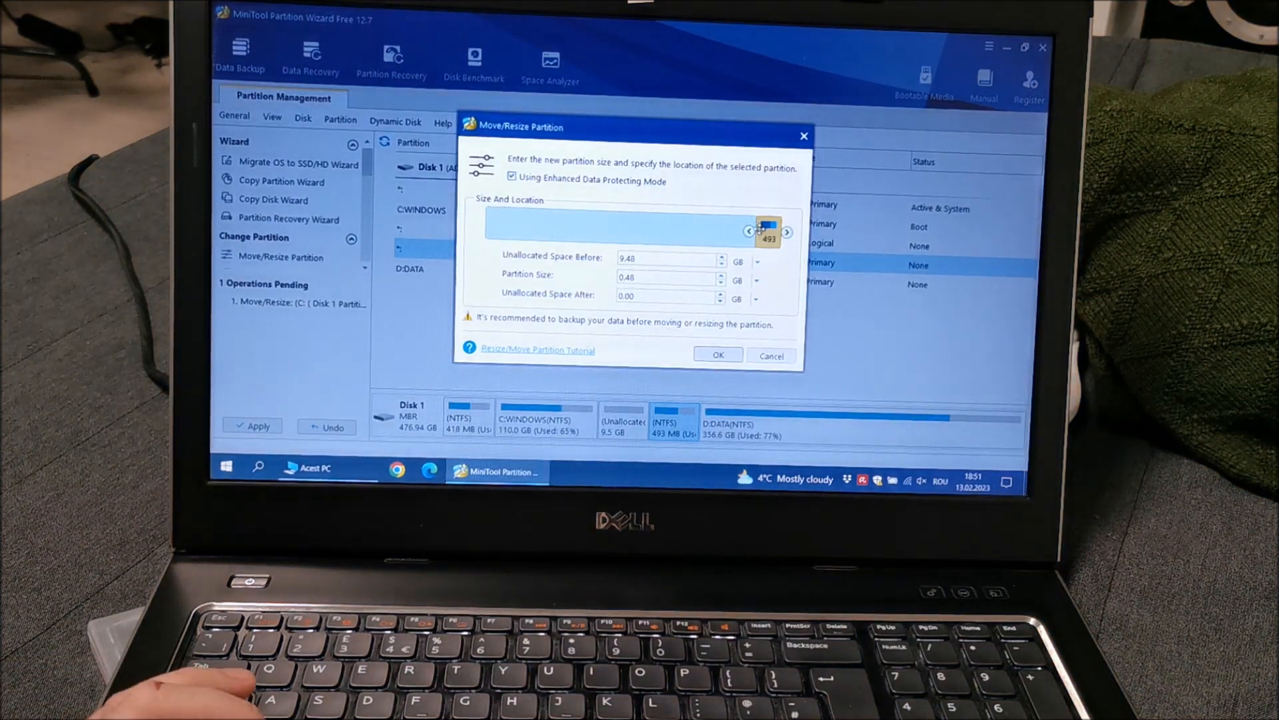
drag(768, 231, 497, 231)
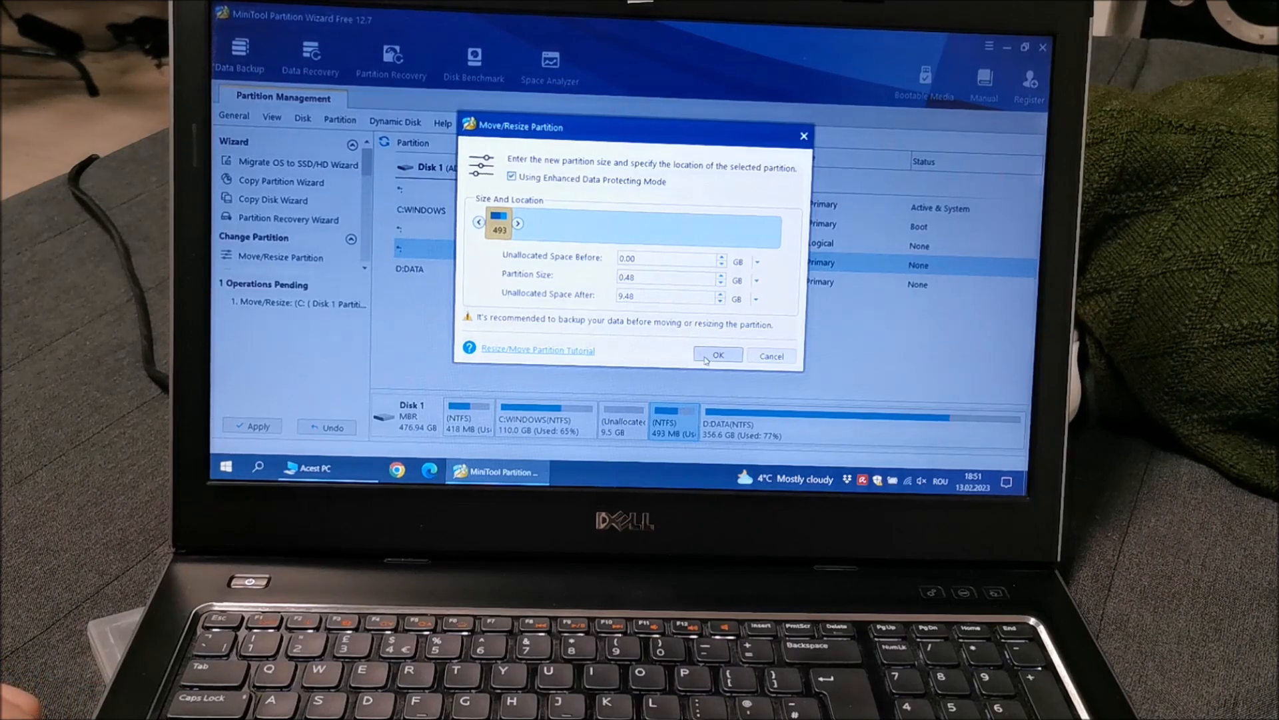
click(717, 354)
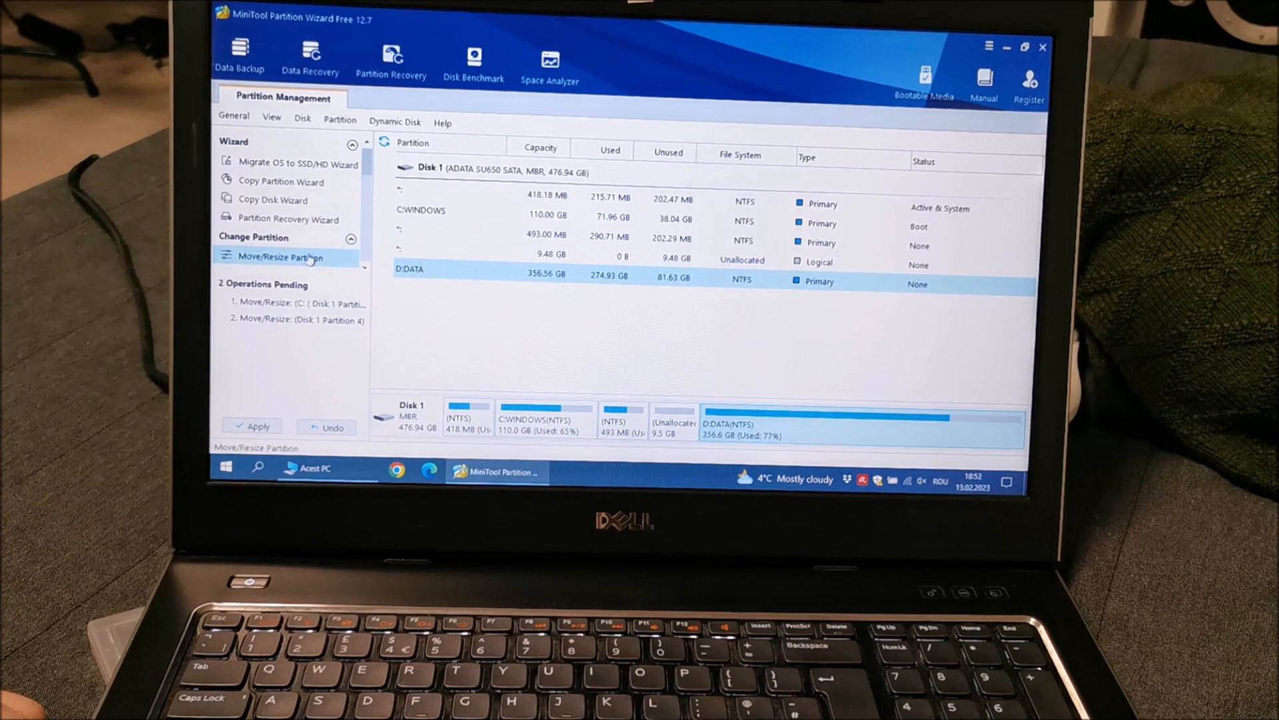
Extend D:DATA to 366.05 GB and apply all three pending partition operations
click(280, 258)
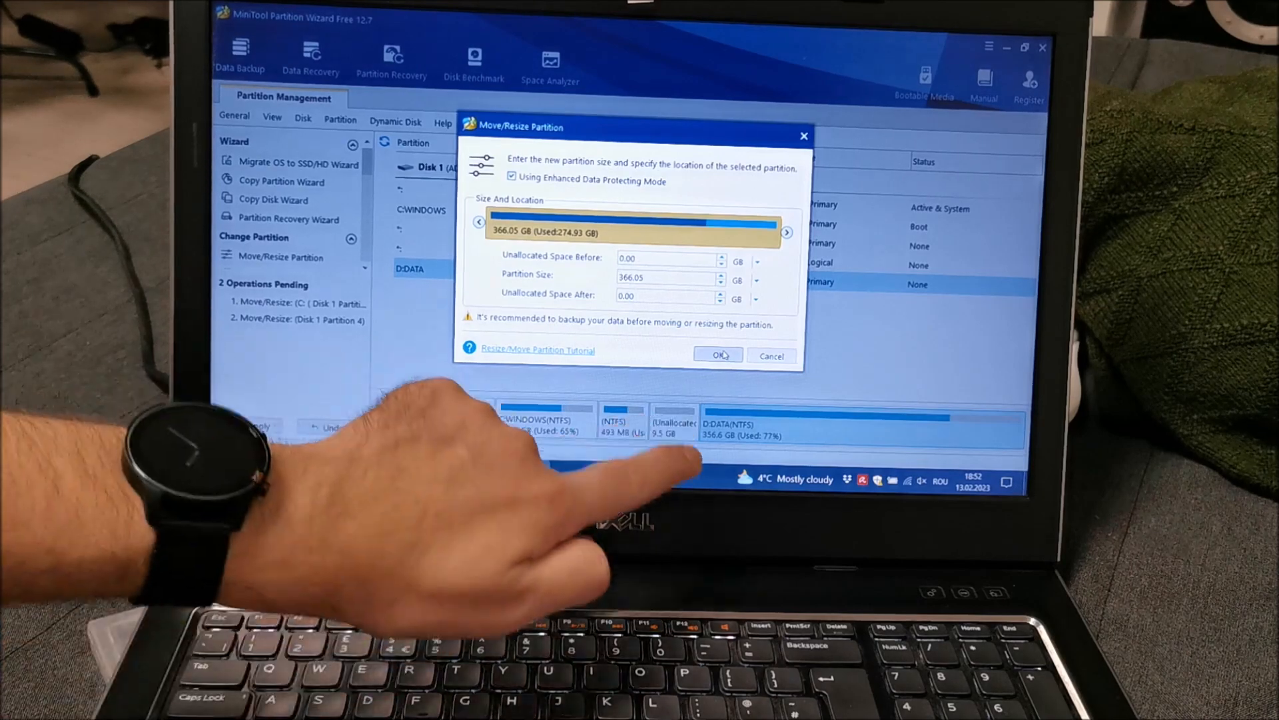
click(717, 355)
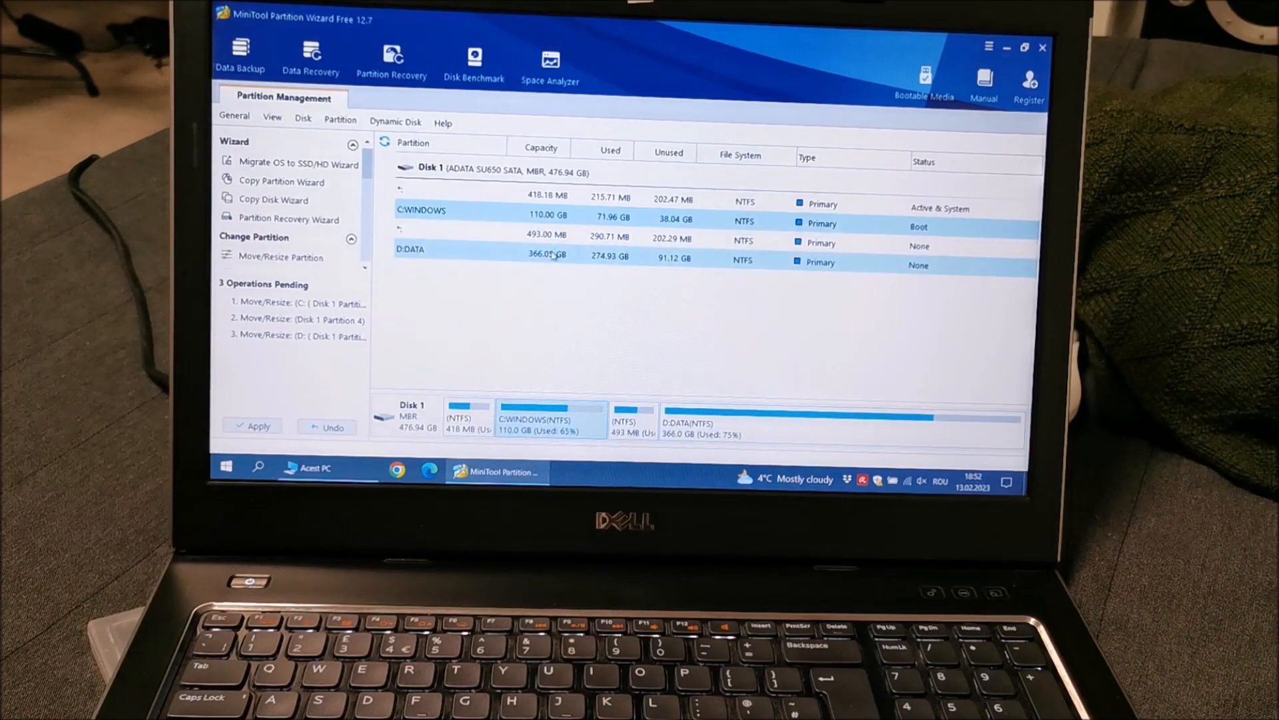
click(572, 249)
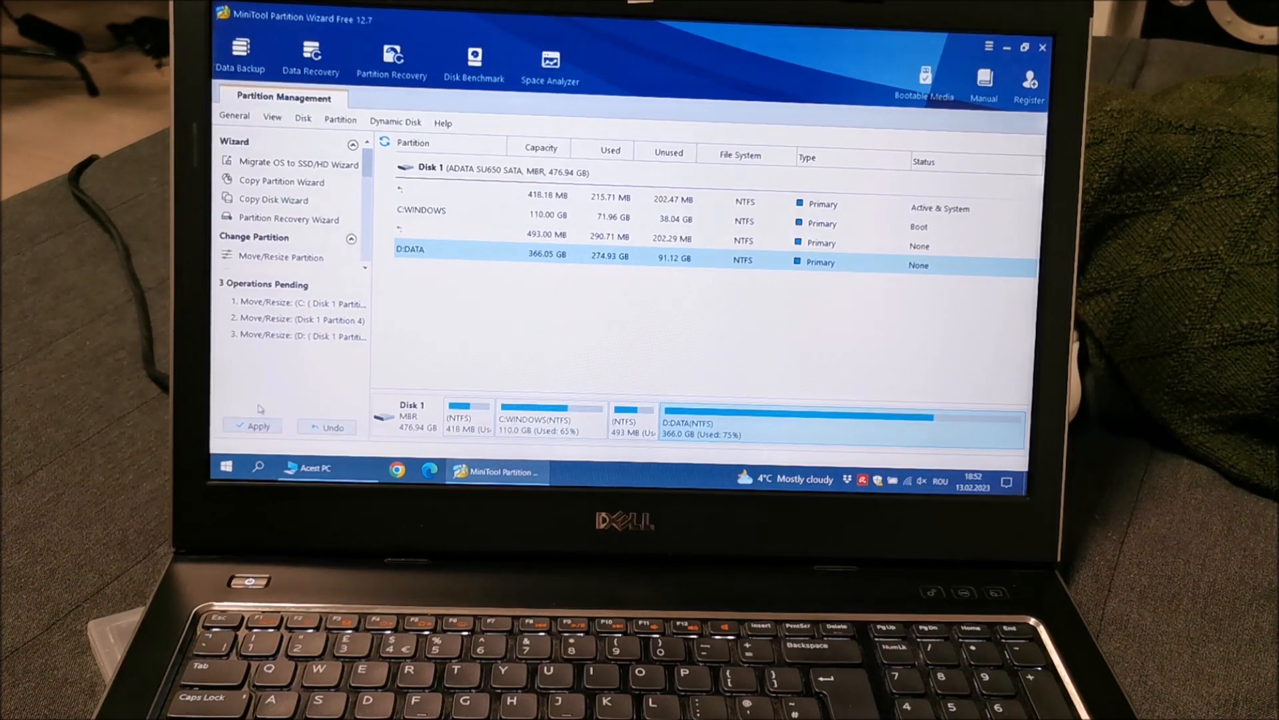
click(253, 426)
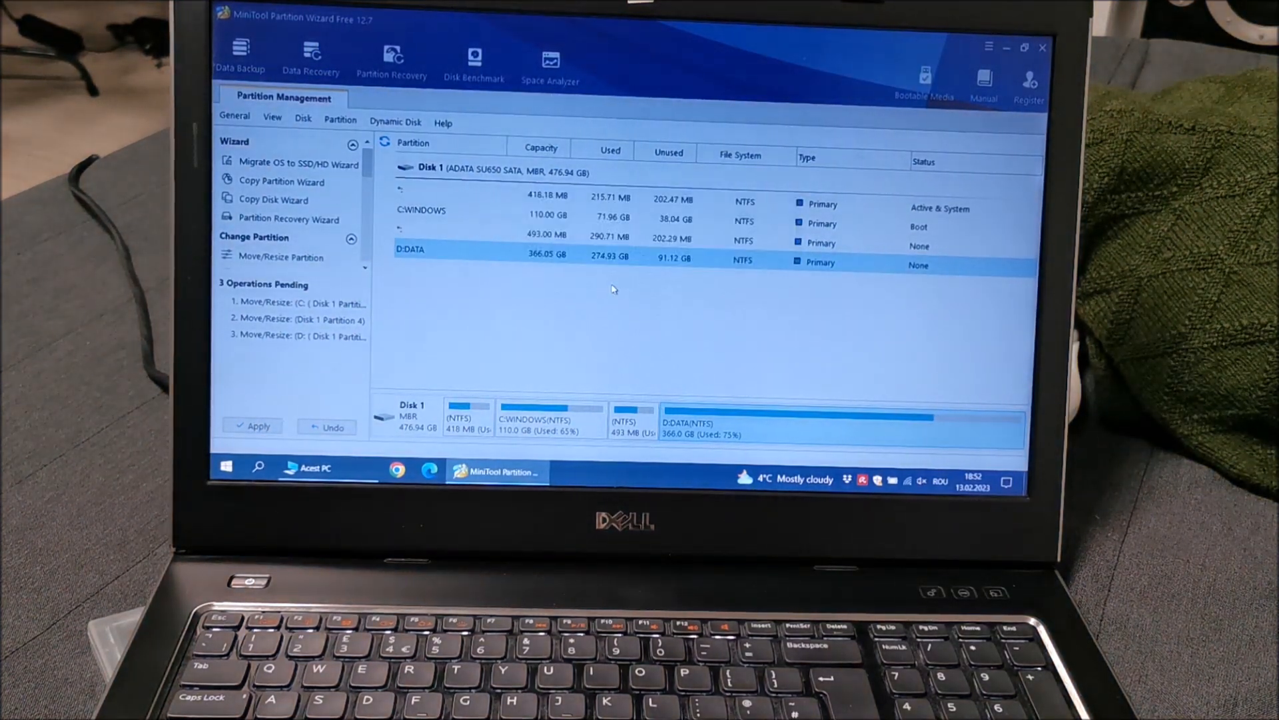
click(257, 426)
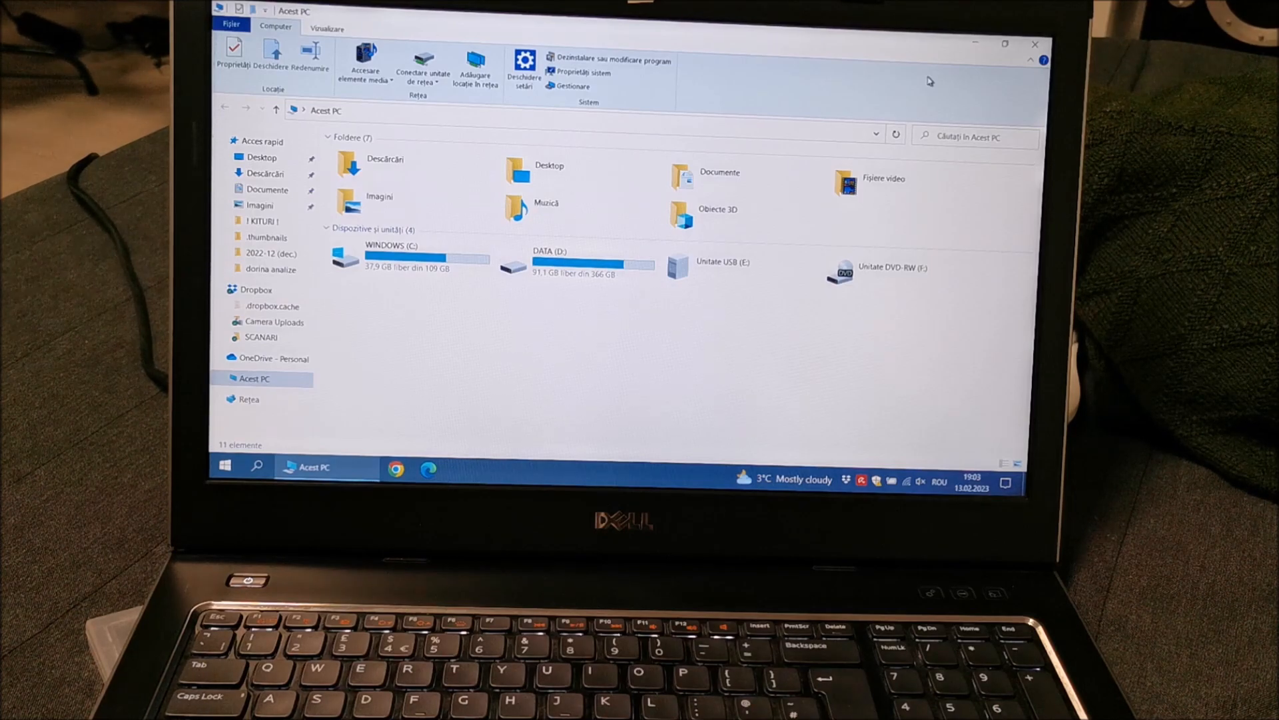
mouse_move(631, 146)
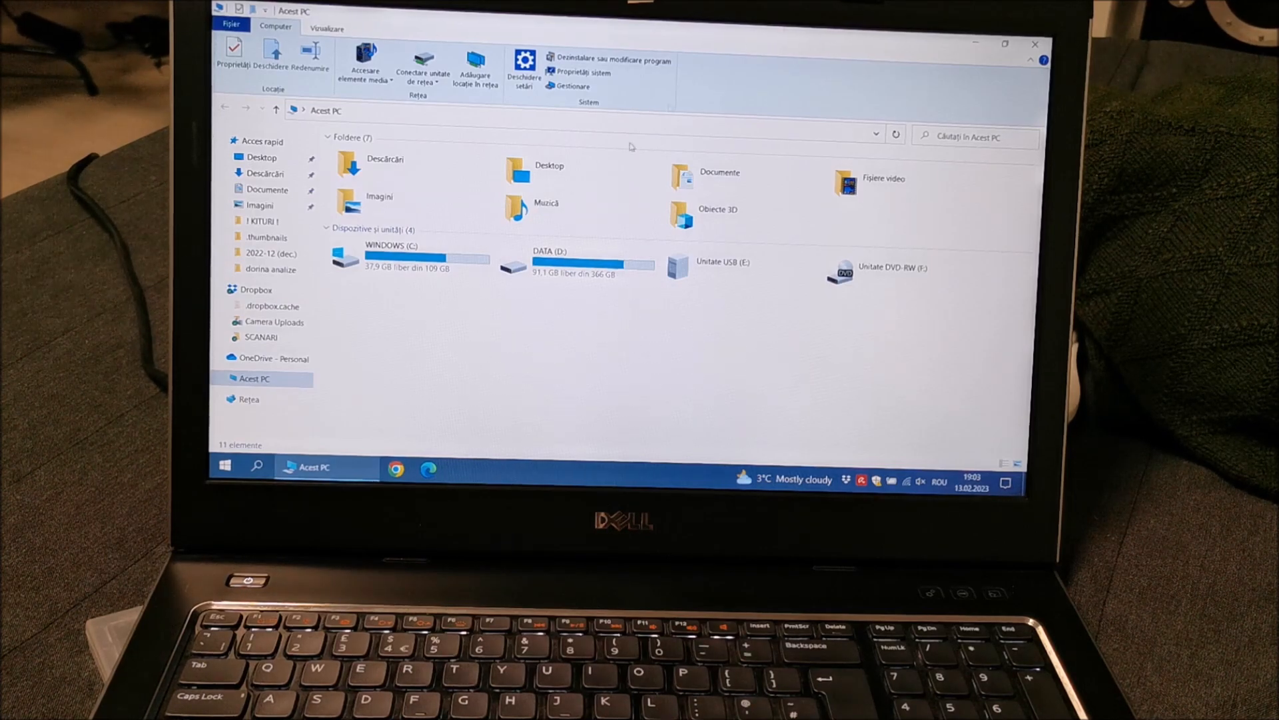
Start BitLocker on WINDOWS (C:) and choose password unlock
click(408, 257)
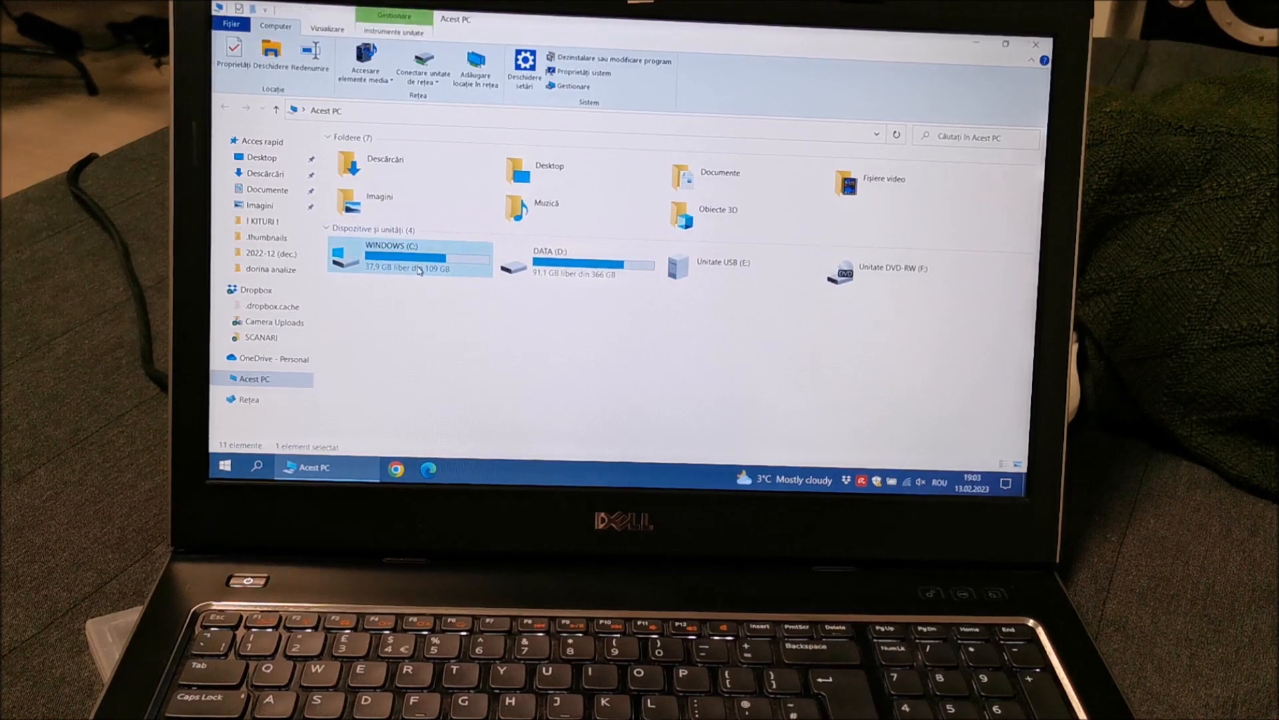
right_click(416, 261)
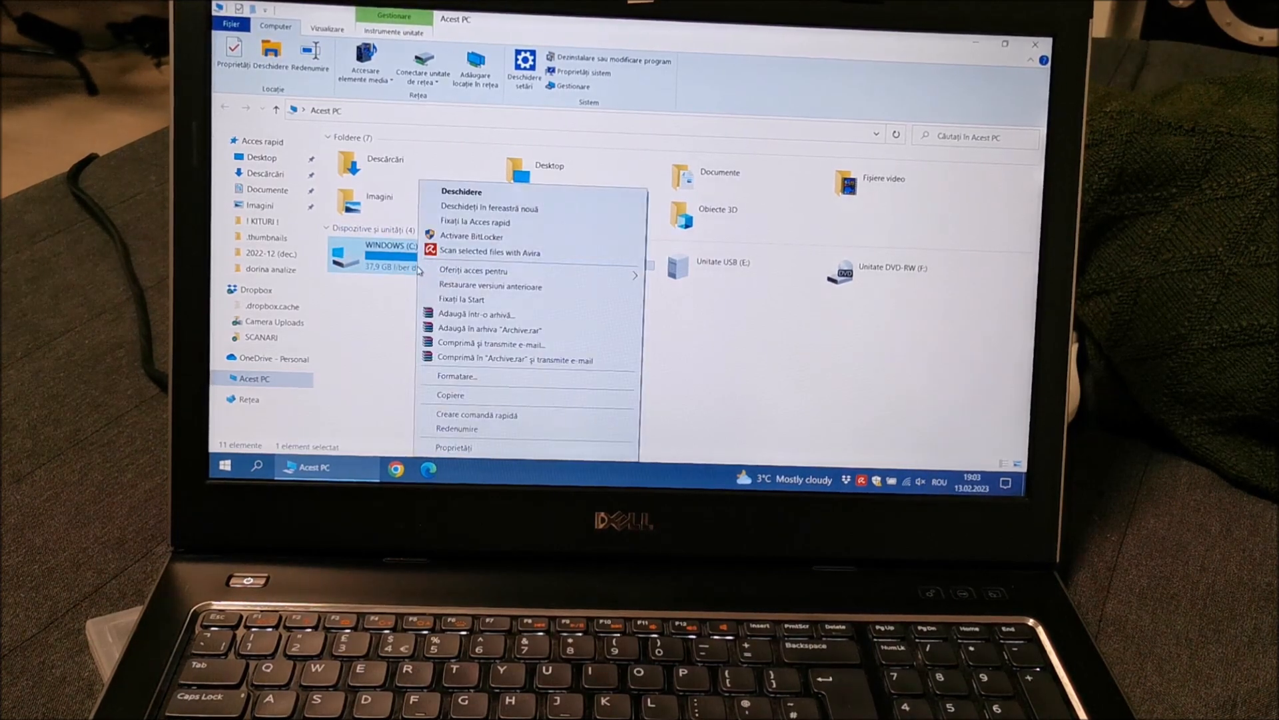
click(472, 236)
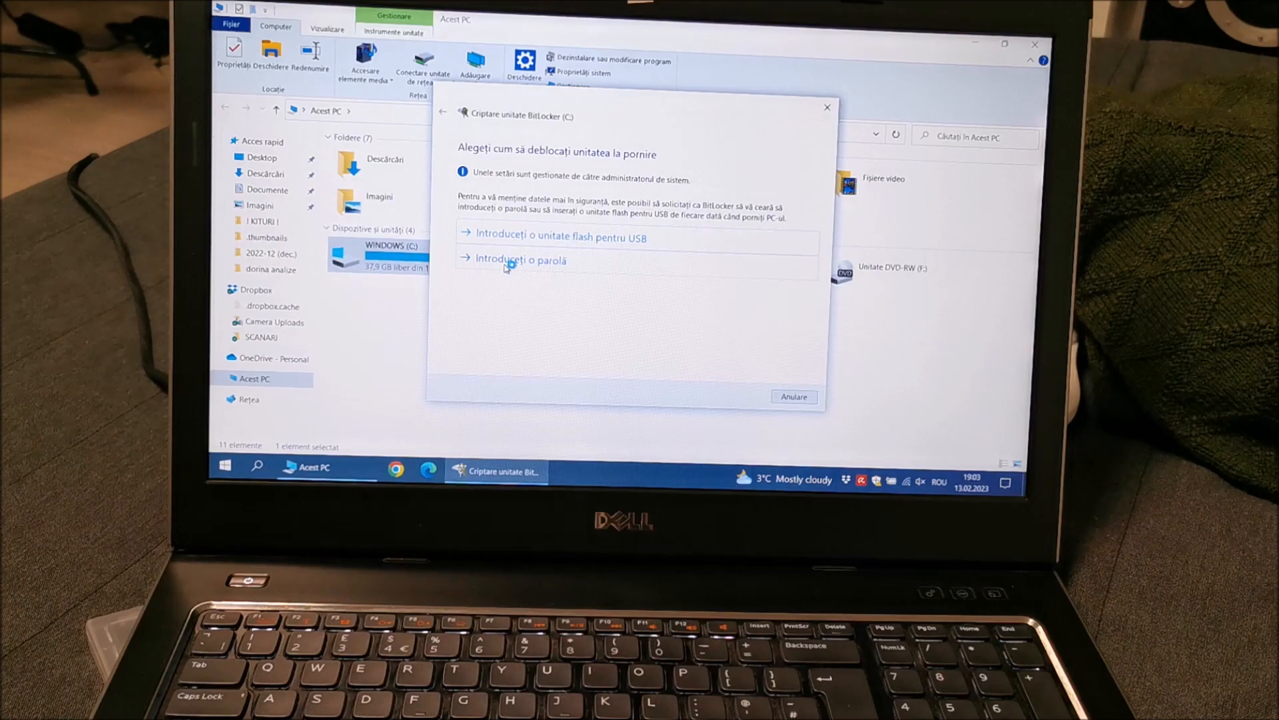
click(521, 260)
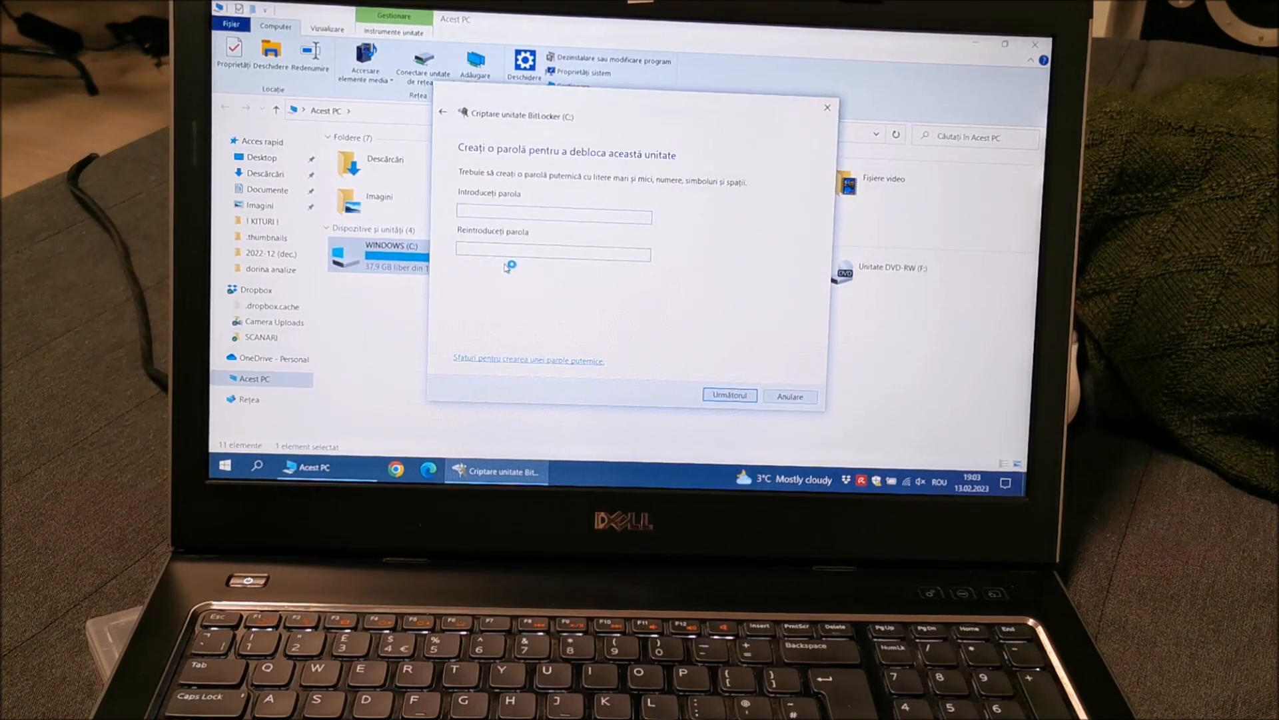